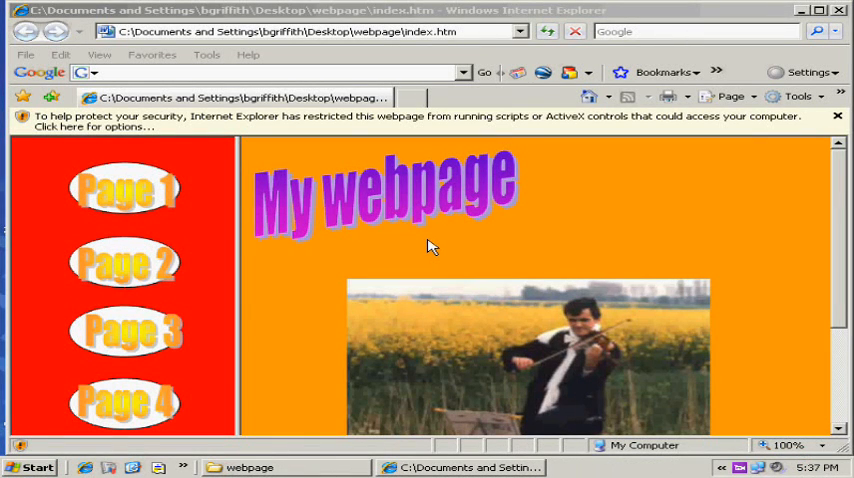
{"action": "mouse_move", "coordinate": [197, 225]}
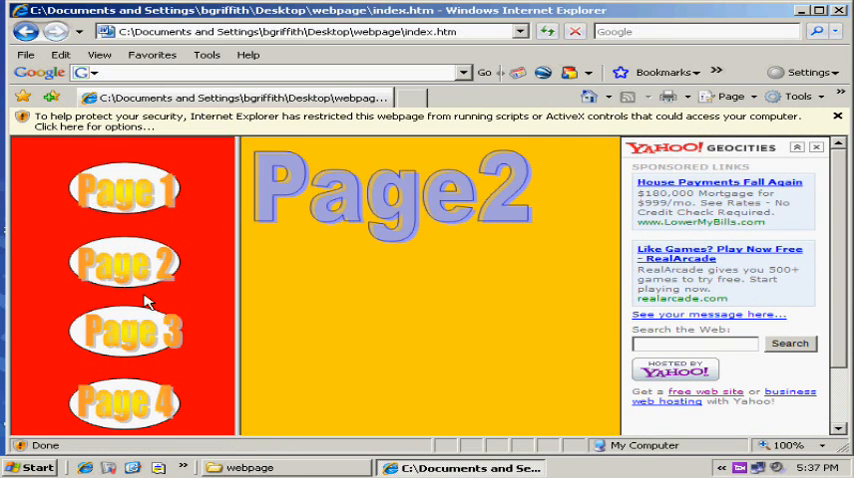
- Click the Page 3 WordArt button to load Page 3 in the right-hand frame
{"action": "left_click", "coordinate": [127, 331]}
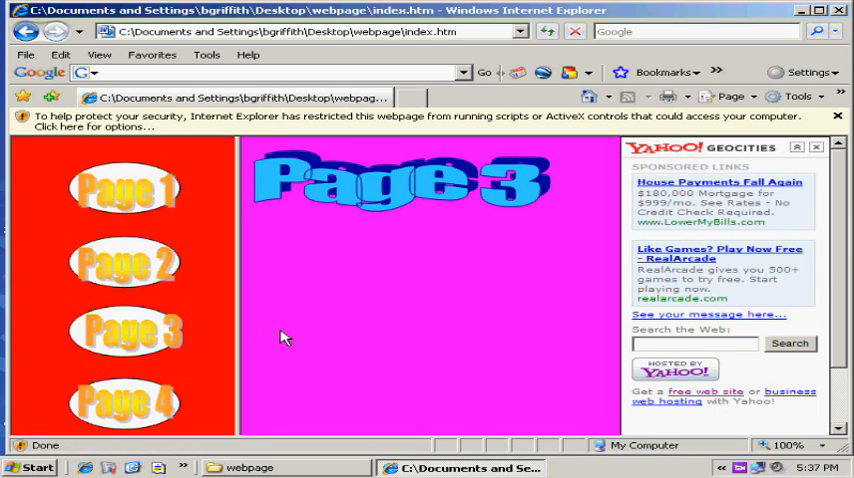
{"action": "mouse_move", "coordinate": [436, 392]}
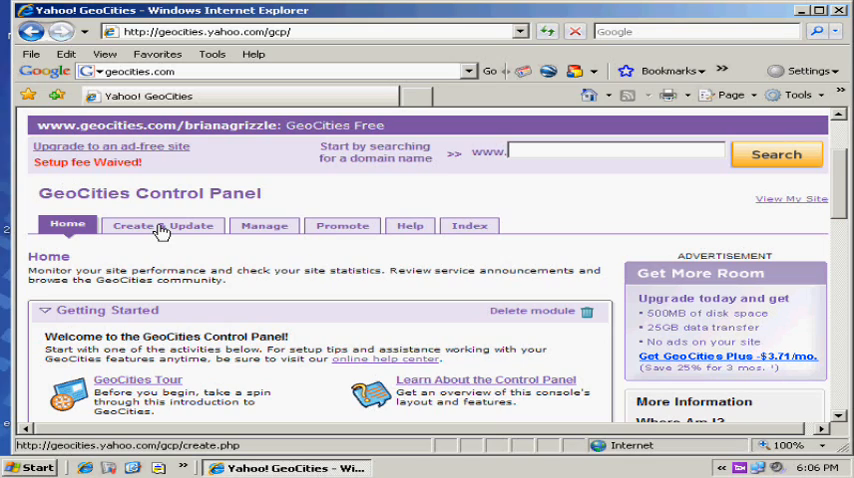
- Go through Create & Update and File Manager to list M.htm, index.htm and page1–3.htm
{"action": "left_click", "coordinate": [161, 225]}
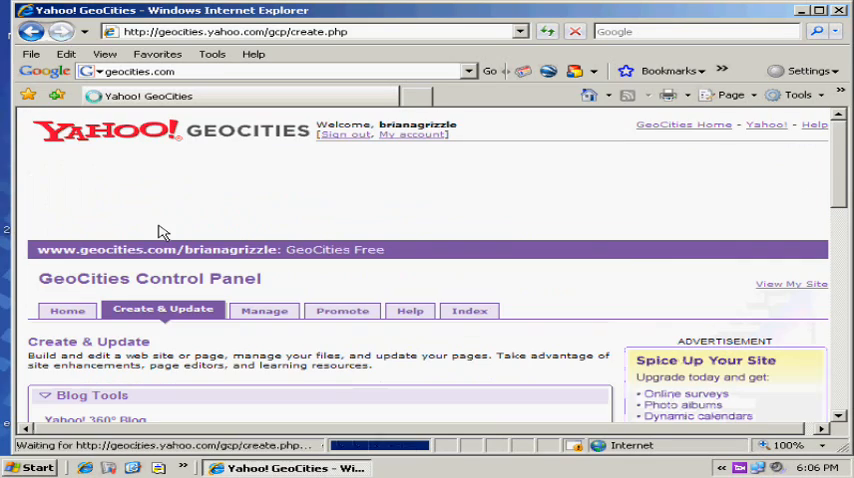
{"action": "scroll", "scroll_direction": "down", "scroll_amount": 3}
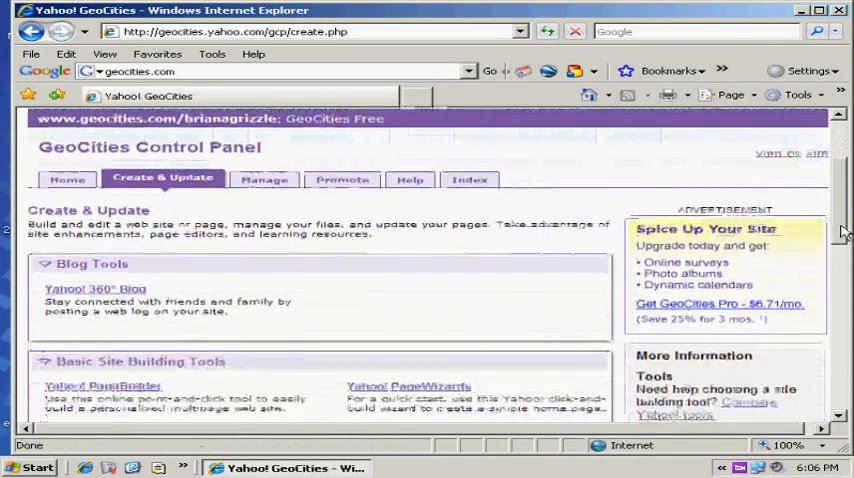
{"action": "scroll", "scroll_direction": "down", "scroll_amount": 3}
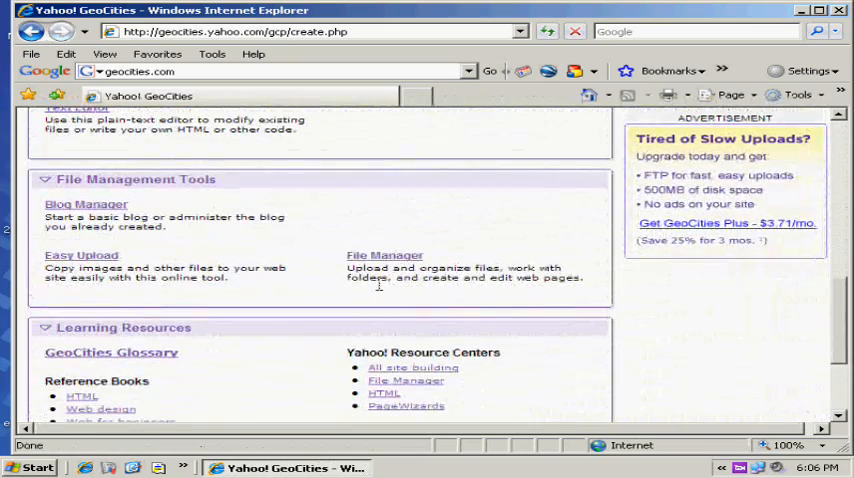
{"action": "left_click", "coordinate": [384, 255]}
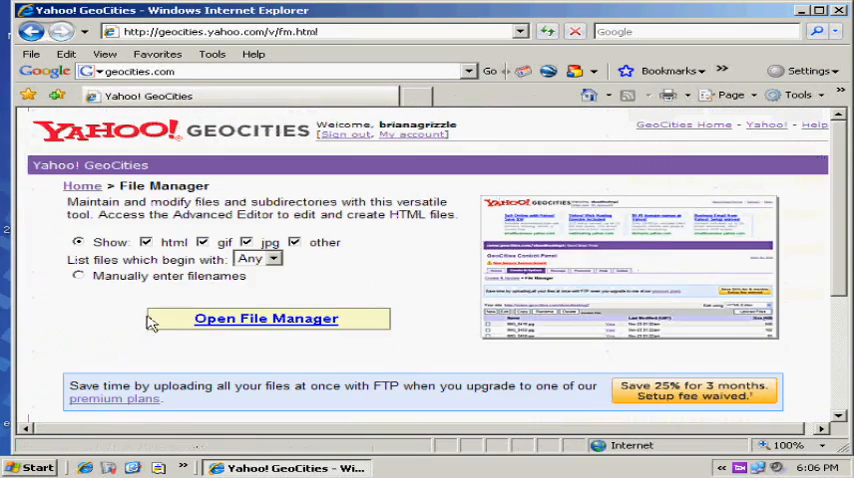
{"action": "left_click", "coordinate": [265, 318]}
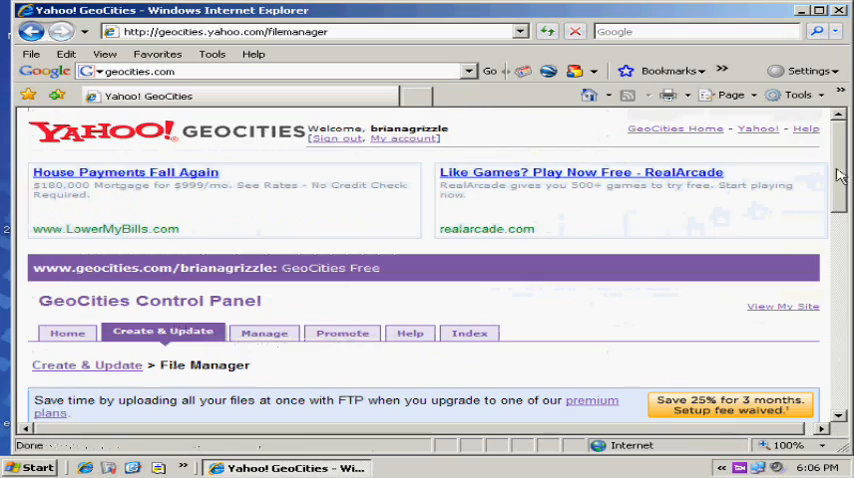
{"action": "scroll", "scroll_direction": "down", "scroll_amount": 3}
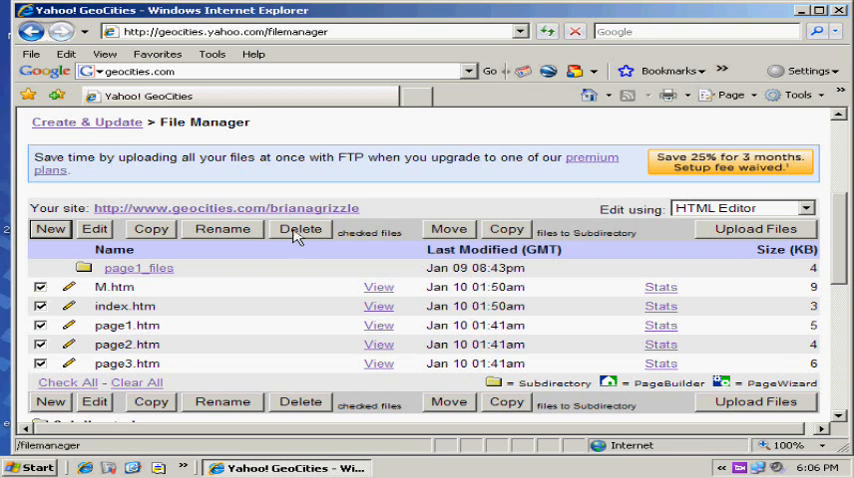
- Delete M.htm, index.htm and page1–3.htm, confirming with Delete Files
{"action": "left_click", "coordinate": [300, 228]}
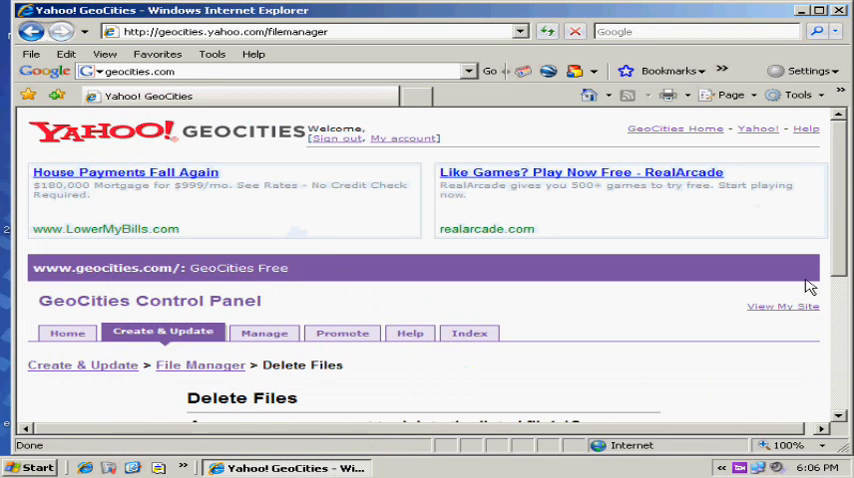
{"action": "scroll", "scroll_direction": "down", "scroll_amount": 3}
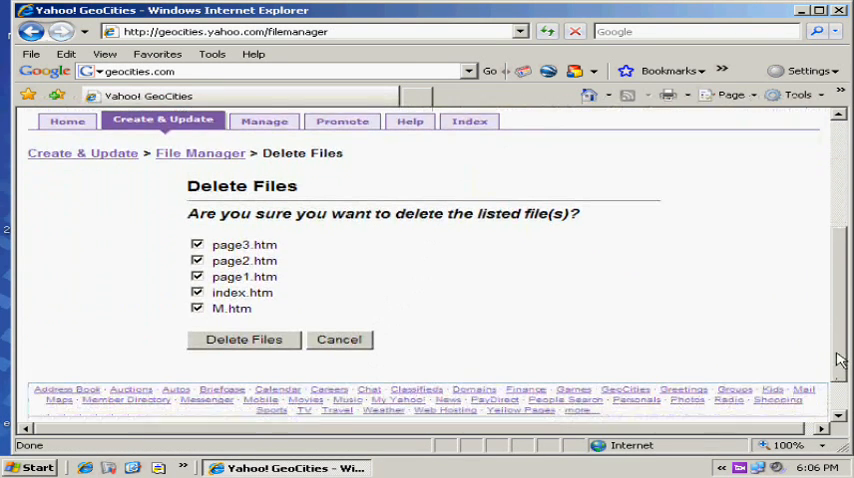
{"action": "left_click", "coordinate": [243, 339]}
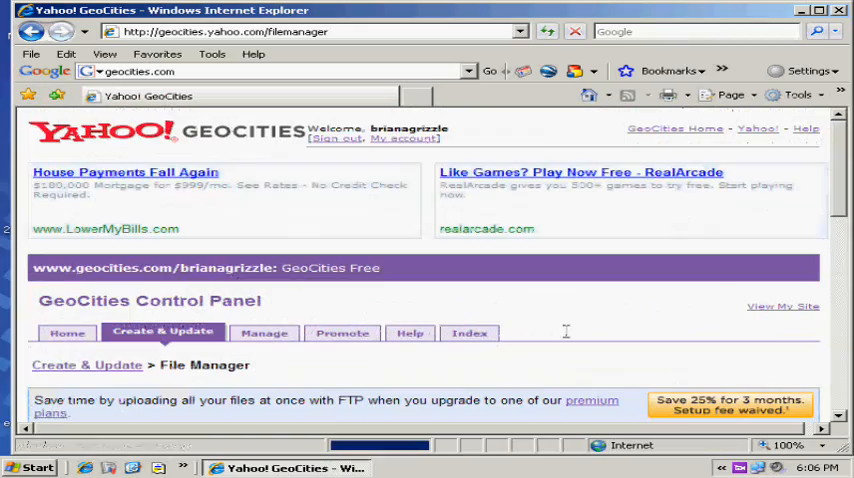
{"action": "scroll", "scroll_direction": "down", "scroll_amount": 3}
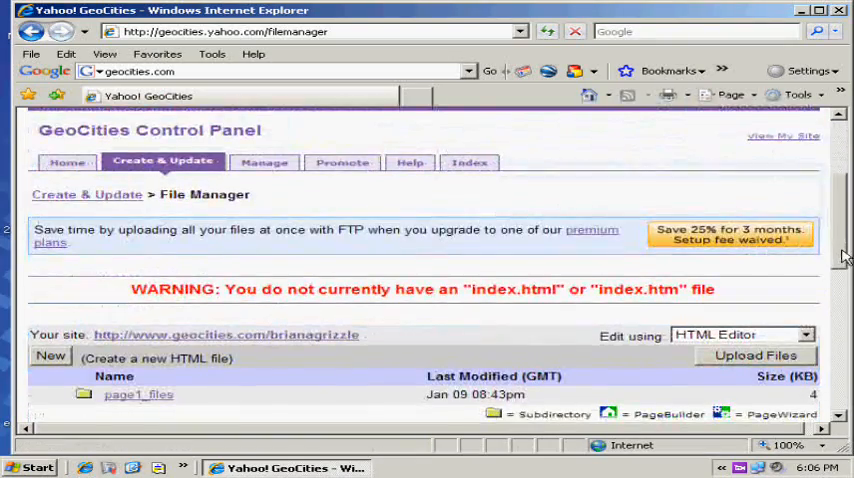
{"action": "scroll", "scroll_direction": "down", "scroll_amount": 3}
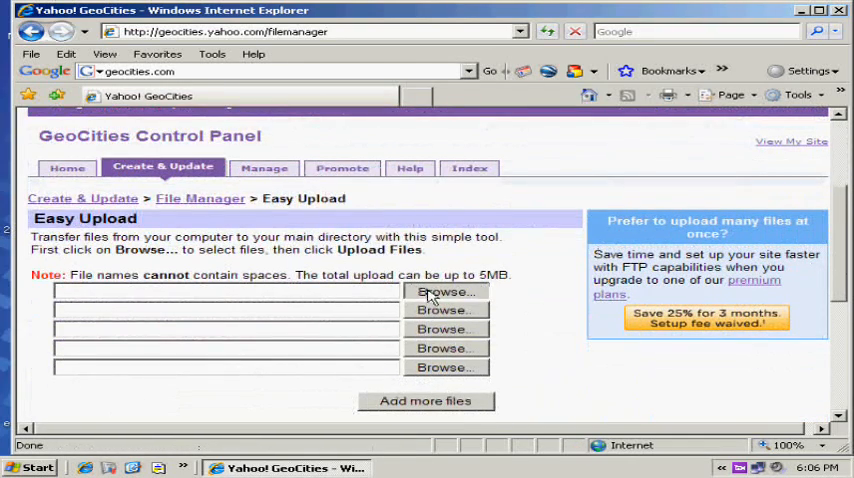
- Pick page1.htm, page2.htm and page3.htm on Easy Upload and submit them with Upload Files
{"action": "left_click", "coordinate": [445, 291]}
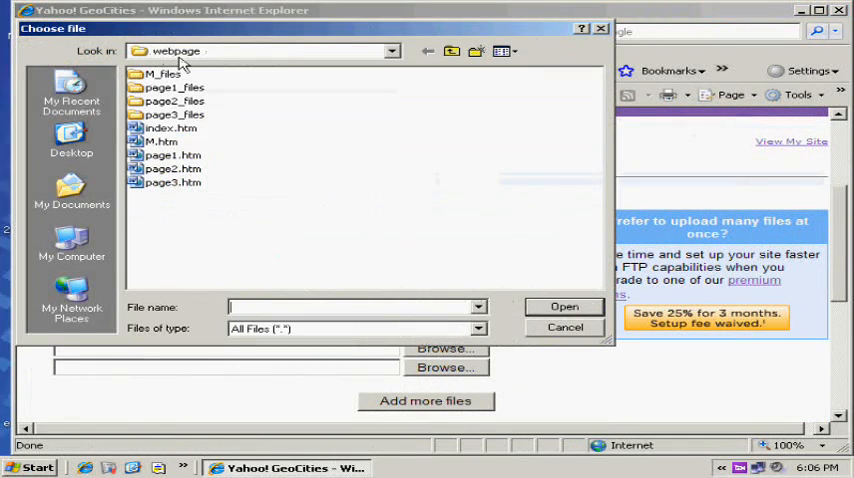
{"action": "mouse_move", "coordinate": [170, 182]}
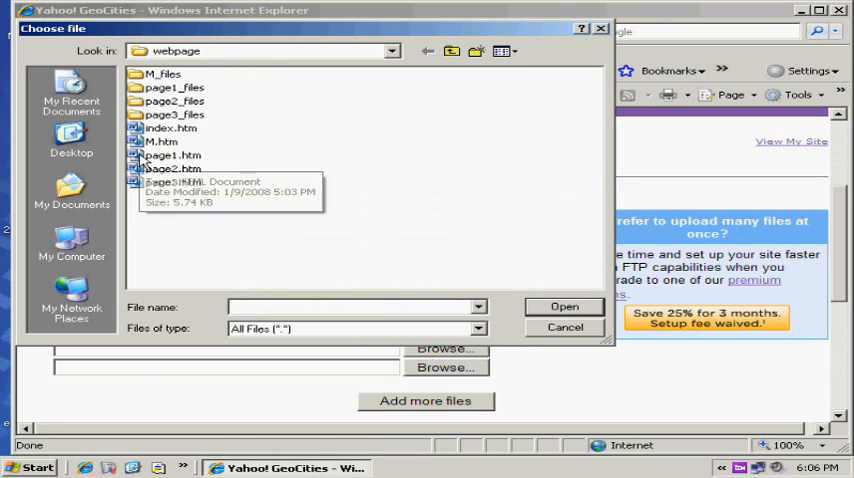
{"action": "mouse_move", "coordinate": [240, 181]}
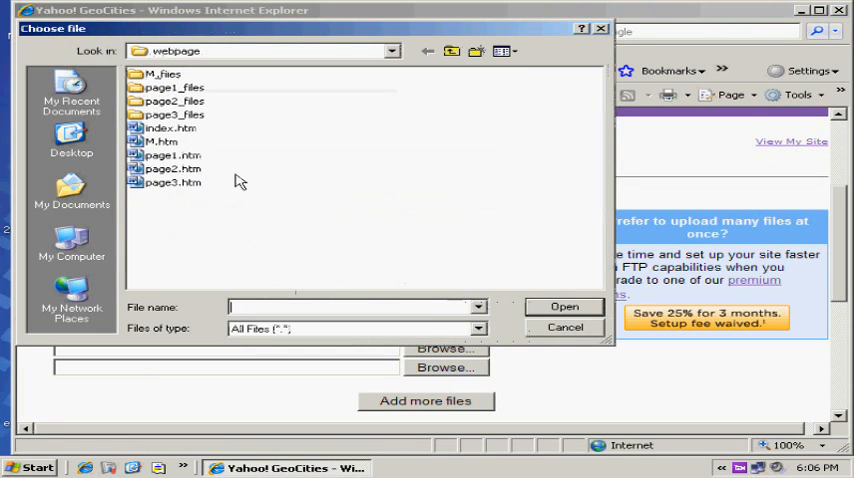
{"action": "left_click", "coordinate": [565, 306]}
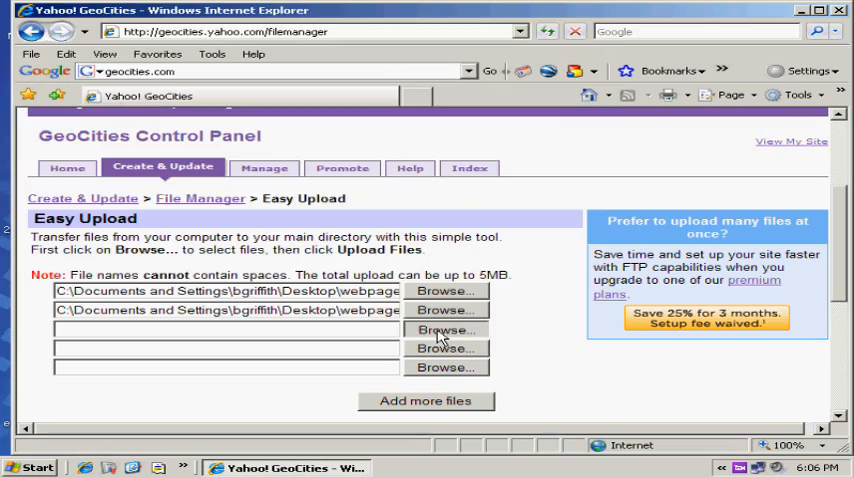
{"action": "left_click", "coordinate": [444, 330]}
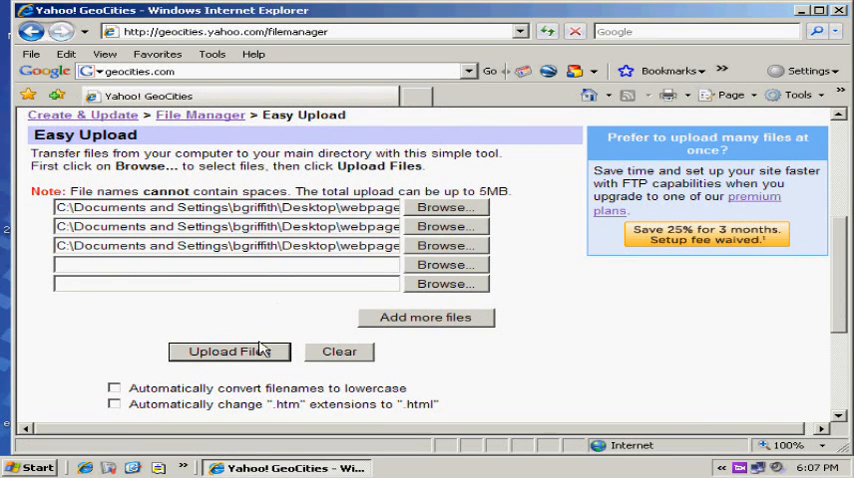
{"action": "left_click", "coordinate": [228, 351]}
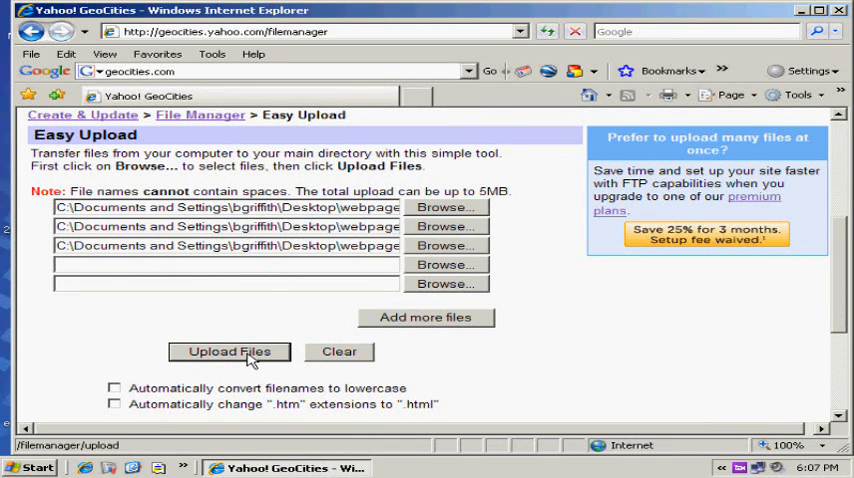
{"action": "mouse_move", "coordinate": [247, 355]}
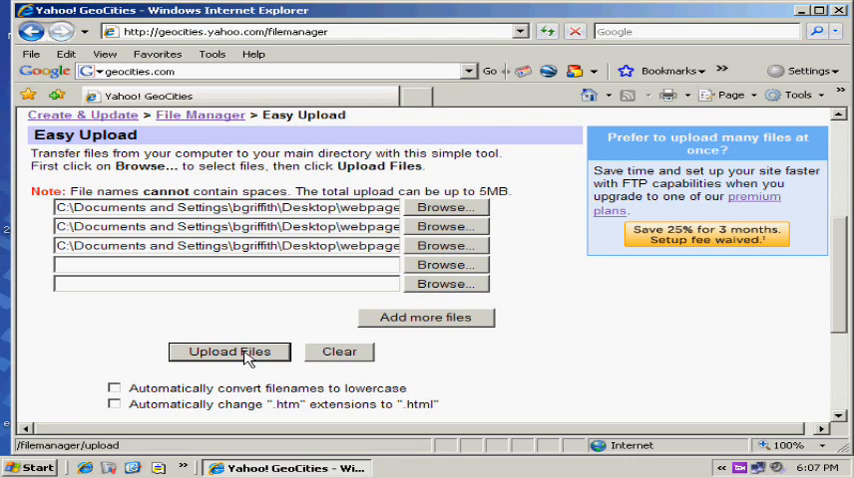
{"action": "left_click", "coordinate": [229, 351]}
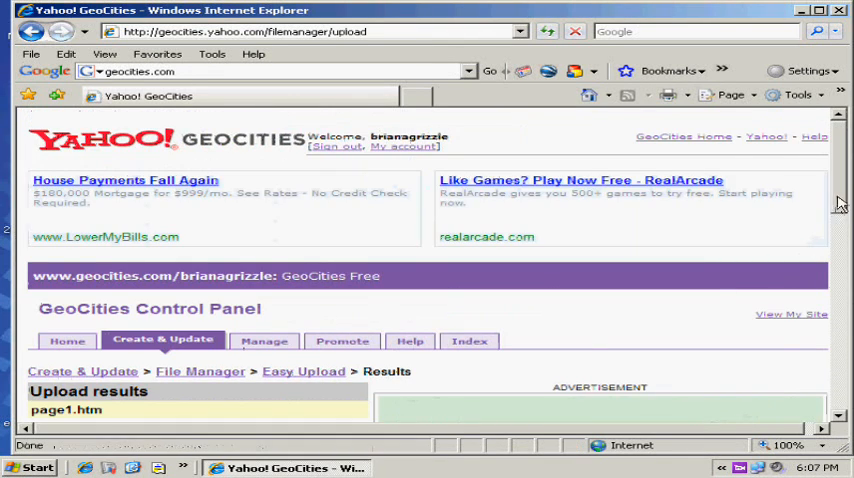
- Check the upload results for page1–3.htm, then choose View My Site
{"action": "scroll", "scroll_direction": "down", "scroll_amount": 3}
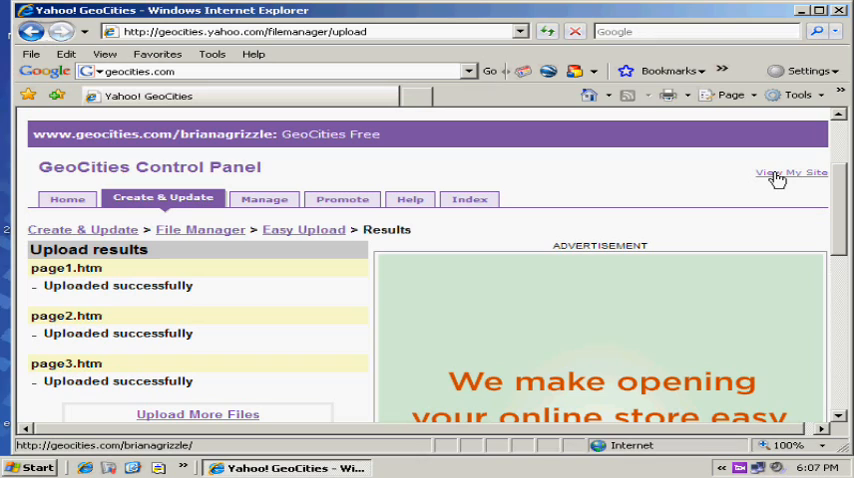
{"action": "left_click", "coordinate": [790, 172]}
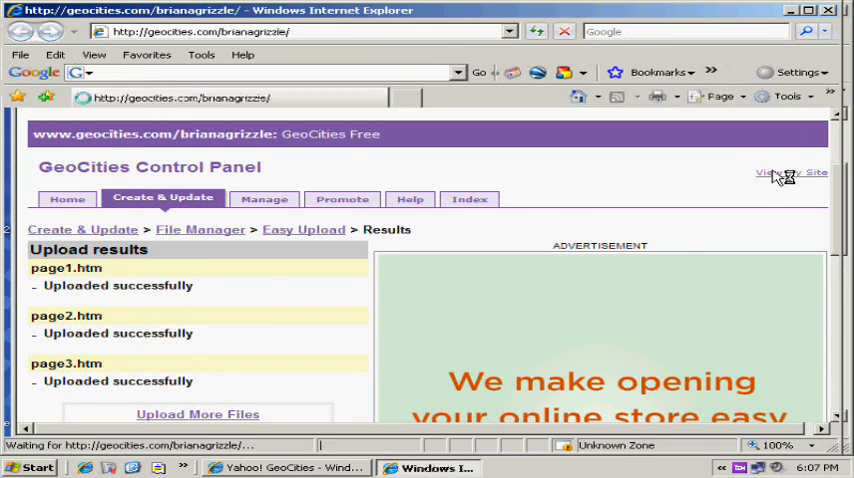
- Open page2.htm from the Index of /brianagrizzle listing on the live site
{"action": "left_click", "coordinate": [790, 172]}
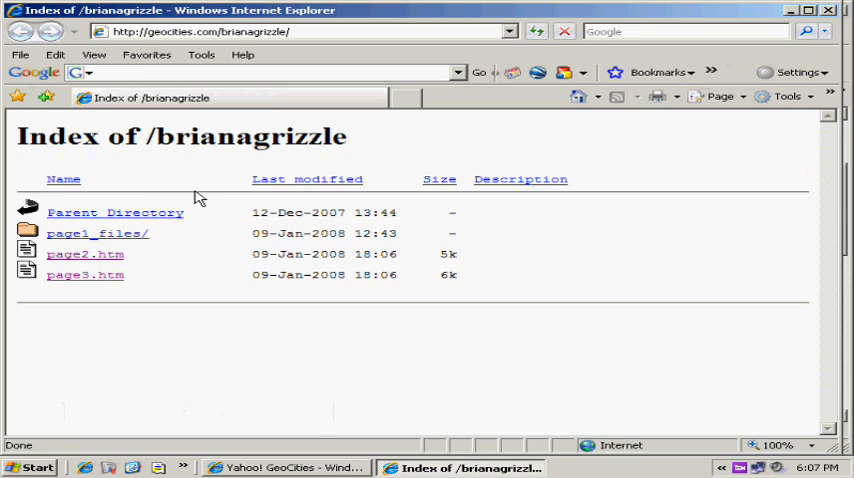
{"action": "mouse_move", "coordinate": [80, 254]}
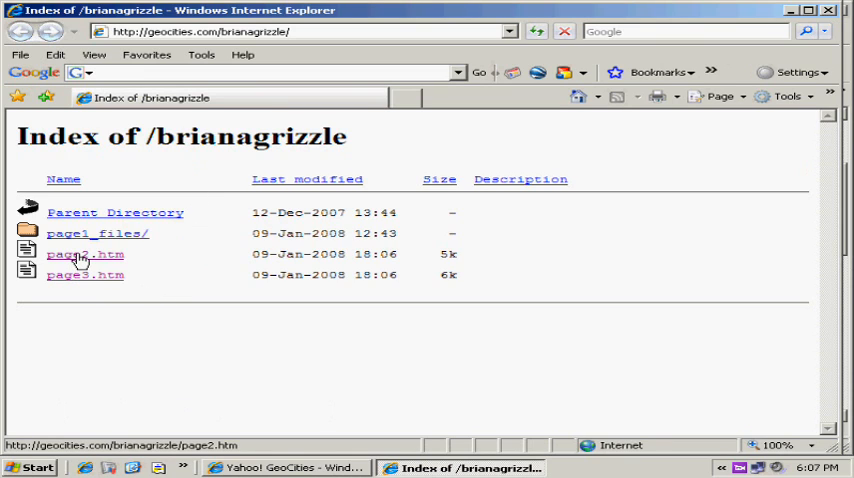
{"action": "left_click", "coordinate": [85, 254]}
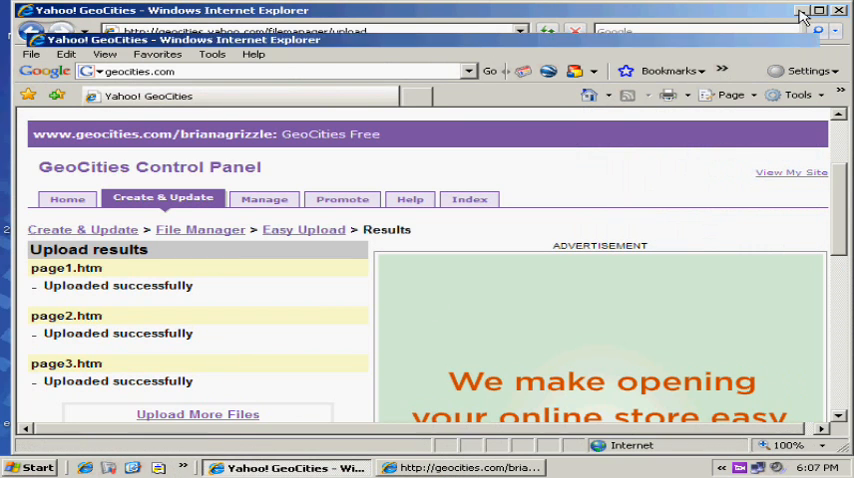
- Open index.htm from the local webpage folder and edit it in Microsoft Office Word
{"action": "left_click", "coordinate": [818, 11]}
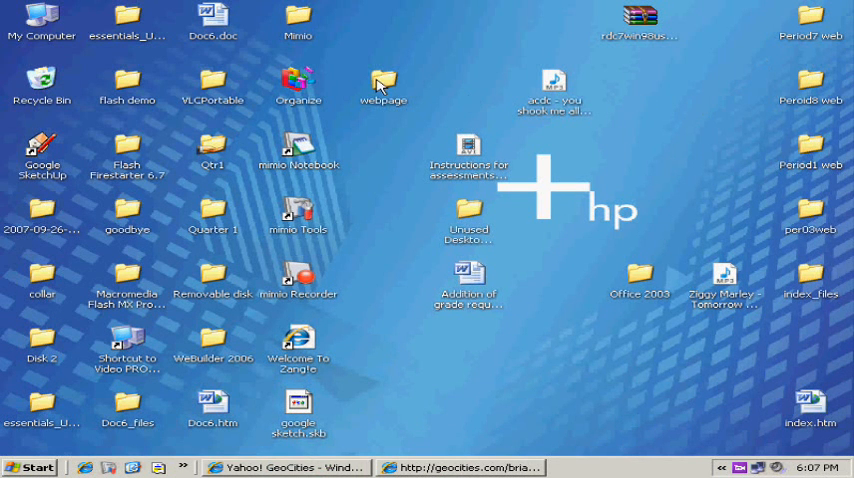
{"action": "double_click", "coordinate": [383, 85]}
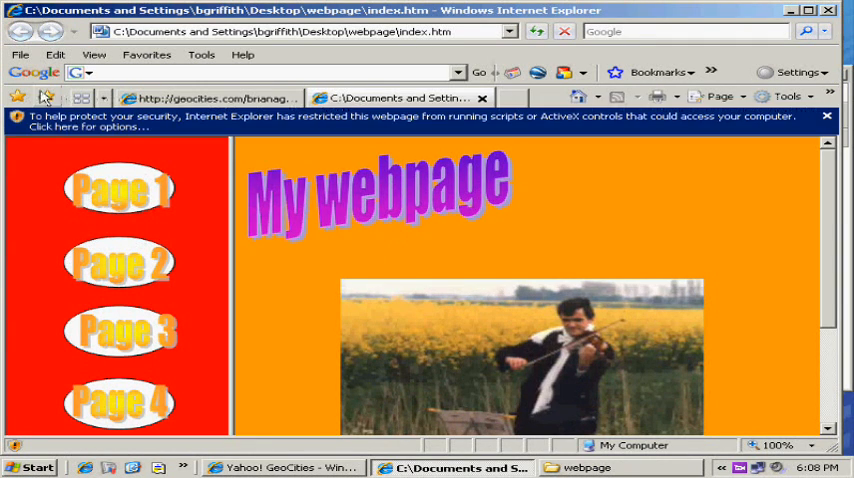
{"action": "left_click", "coordinate": [19, 54]}
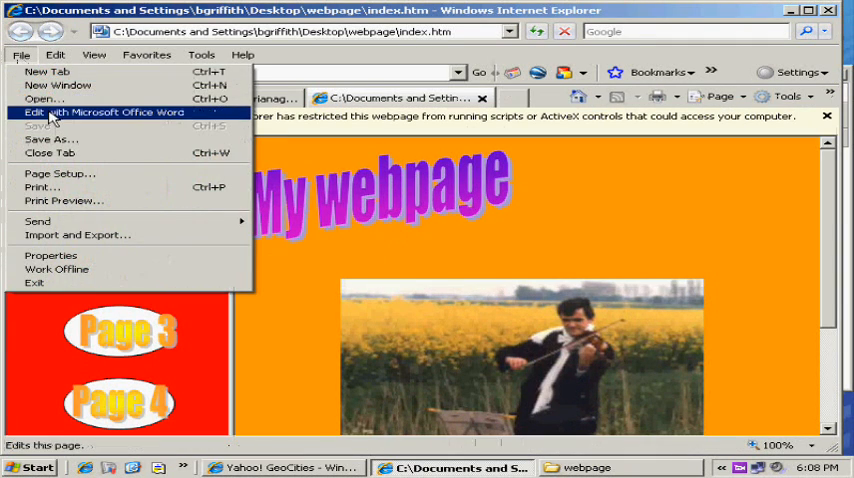
{"action": "left_click", "coordinate": [103, 112]}
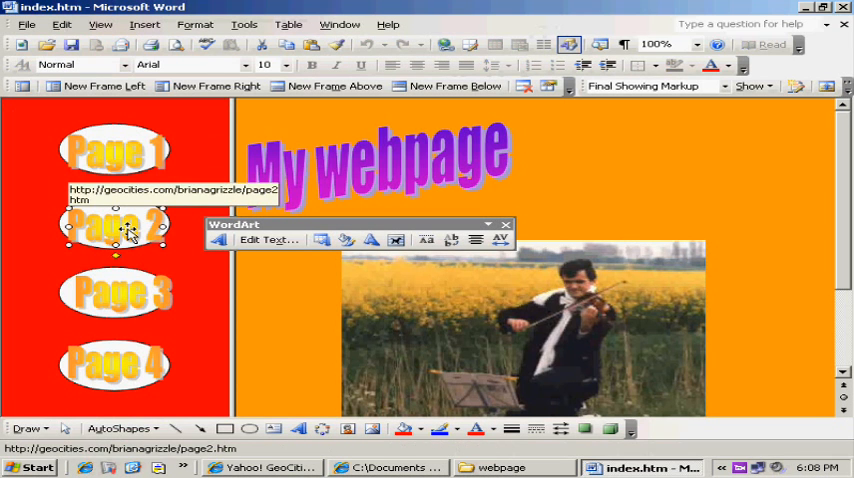
- Choose Hyperlink... from the Page 2 WordArt's right-click menu
{"action": "right_click", "coordinate": [115, 225]}
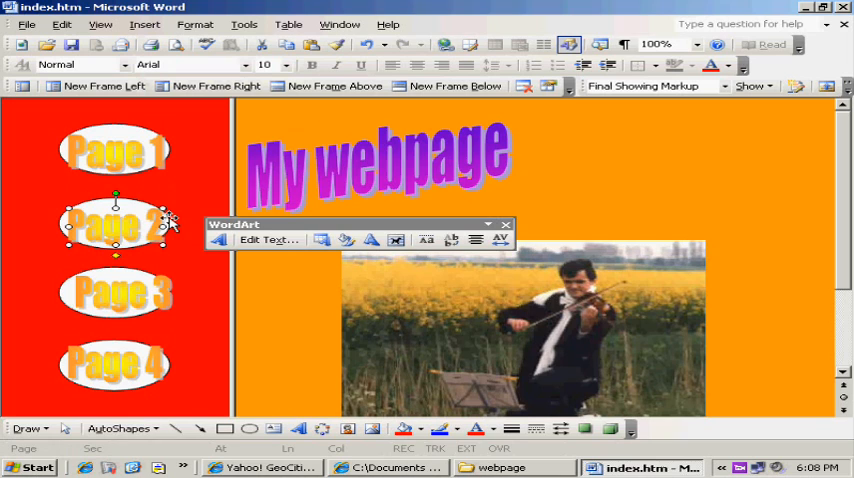
{"action": "right_click", "coordinate": [116, 225]}
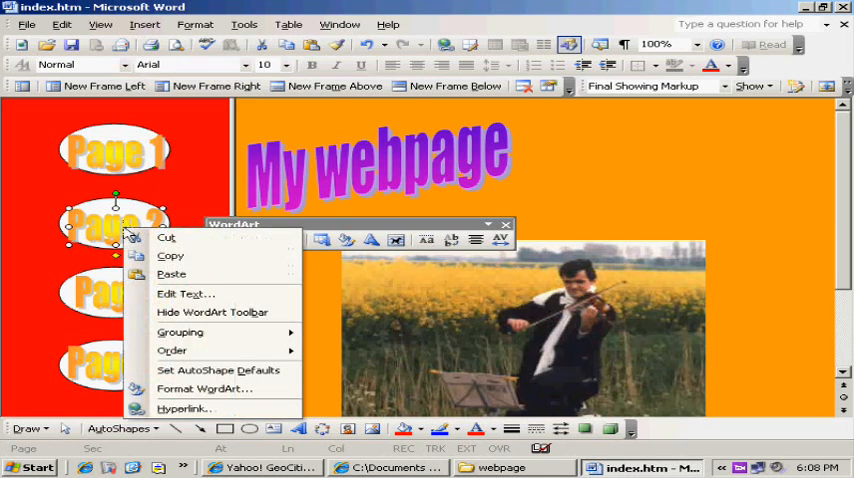
{"action": "mouse_move", "coordinate": [184, 408]}
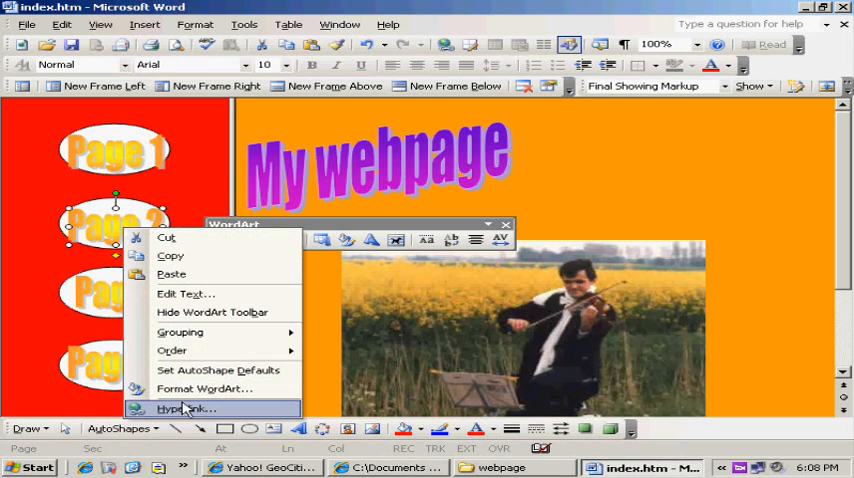
{"action": "left_click", "coordinate": [184, 408]}
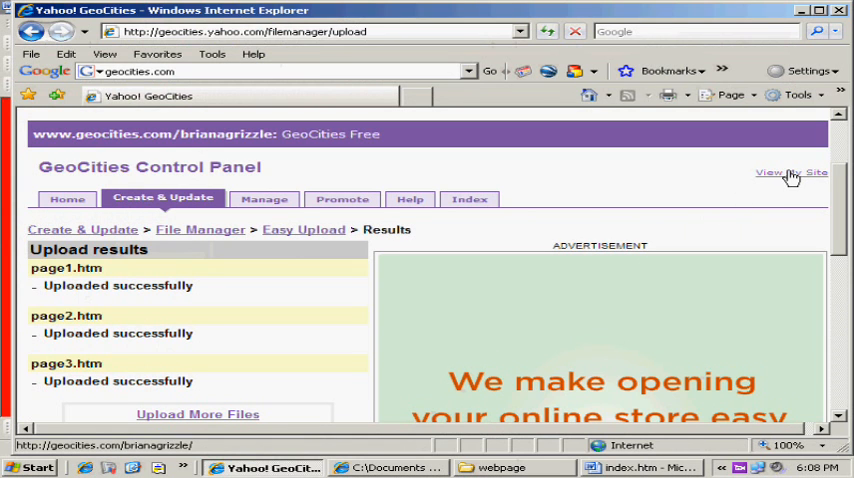
- Open the live page2.htm via View My Site and copy its web address
{"action": "left_click", "coordinate": [788, 172]}
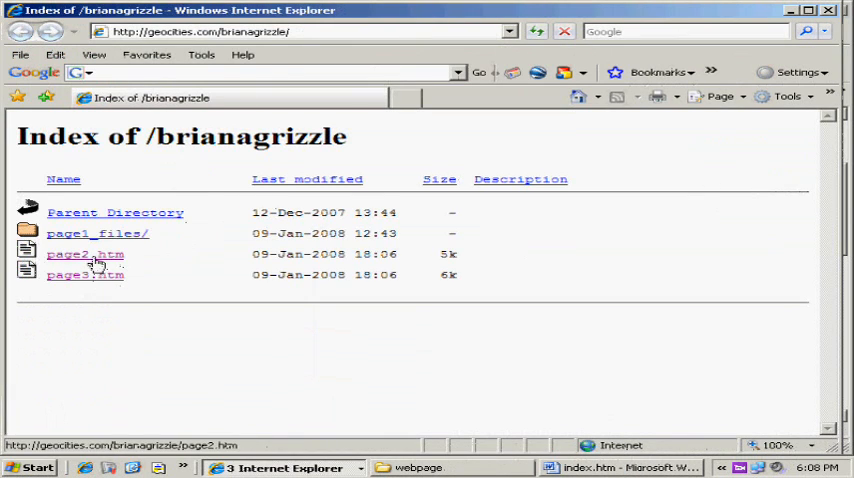
{"action": "left_click", "coordinate": [85, 254]}
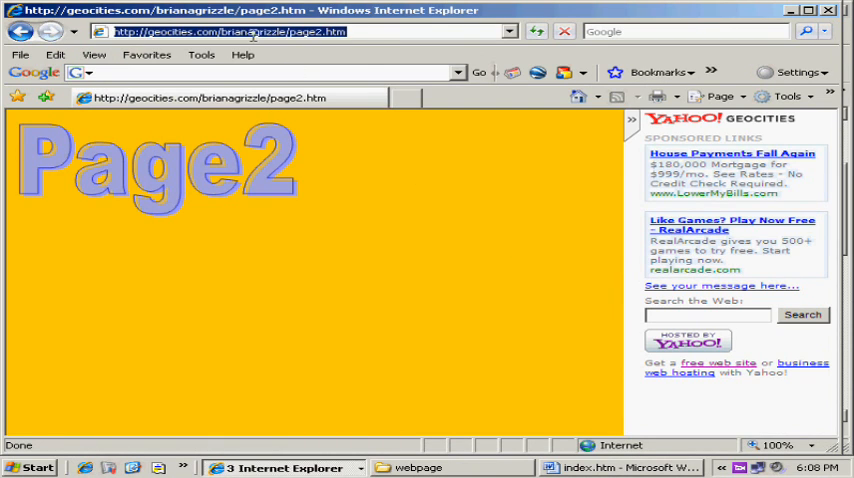
{"action": "right_click", "coordinate": [250, 31]}
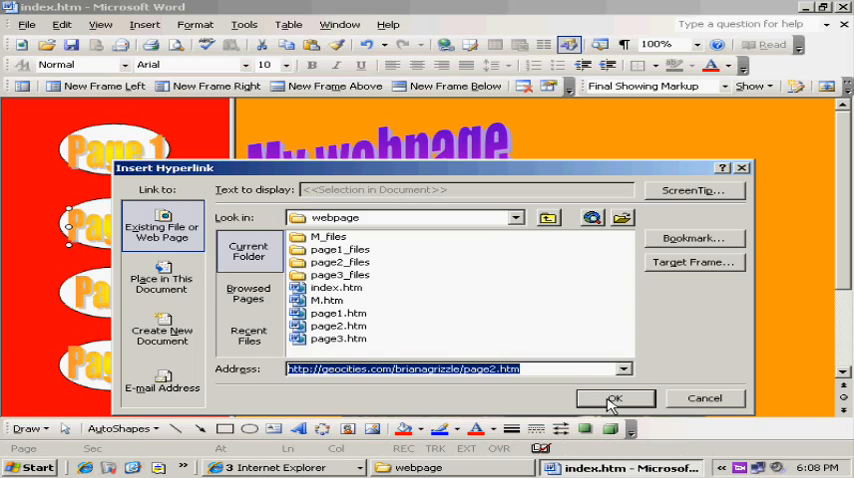
- Confirm the pasted page2.htm URL in Insert Hyperlink with OK
{"action": "left_click", "coordinate": [614, 398]}
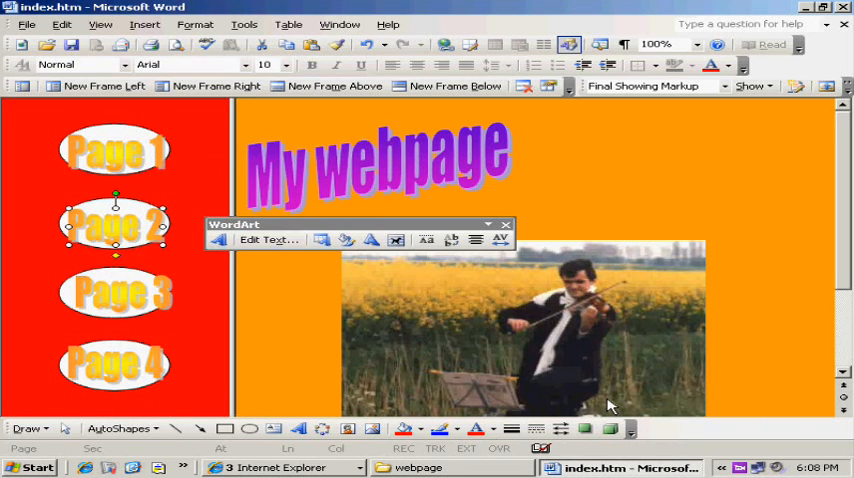
{"action": "mouse_move", "coordinate": [116, 295]}
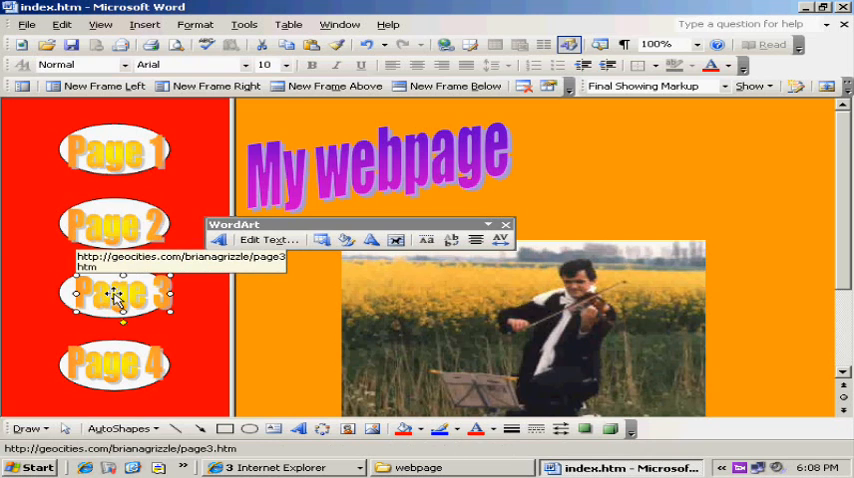
- Remove the Page 3 WordArt's old page3.htm hyperlink and begin inserting a new one
{"action": "right_click", "coordinate": [115, 293]}
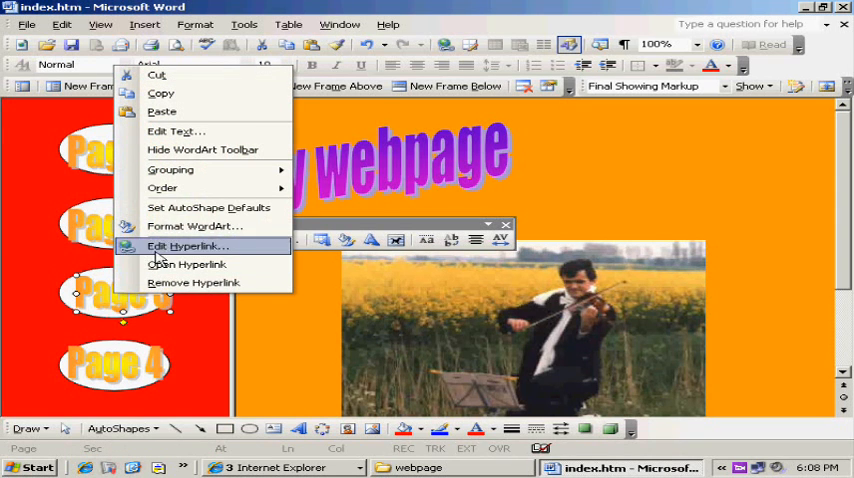
{"action": "mouse_move", "coordinate": [193, 282]}
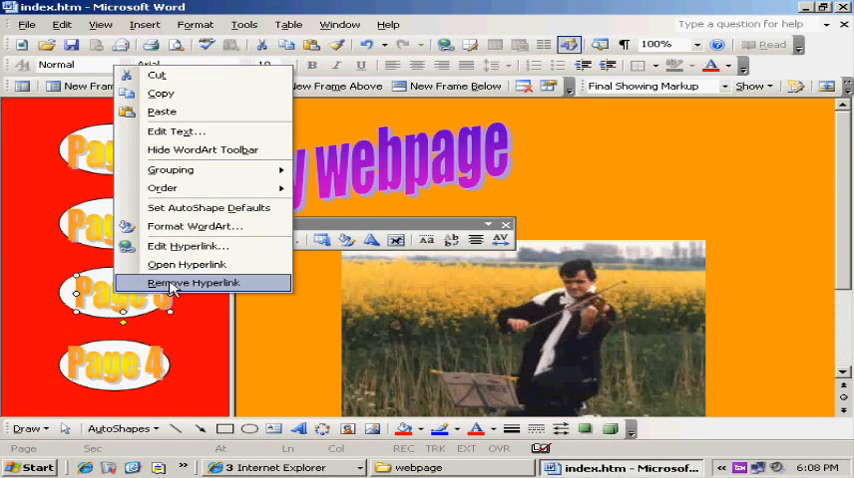
{"action": "left_click", "coordinate": [192, 282]}
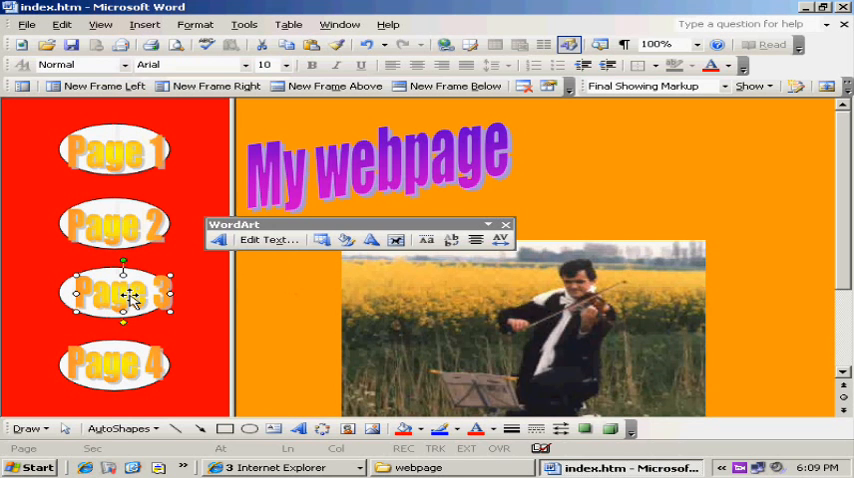
{"action": "right_click", "coordinate": [125, 293]}
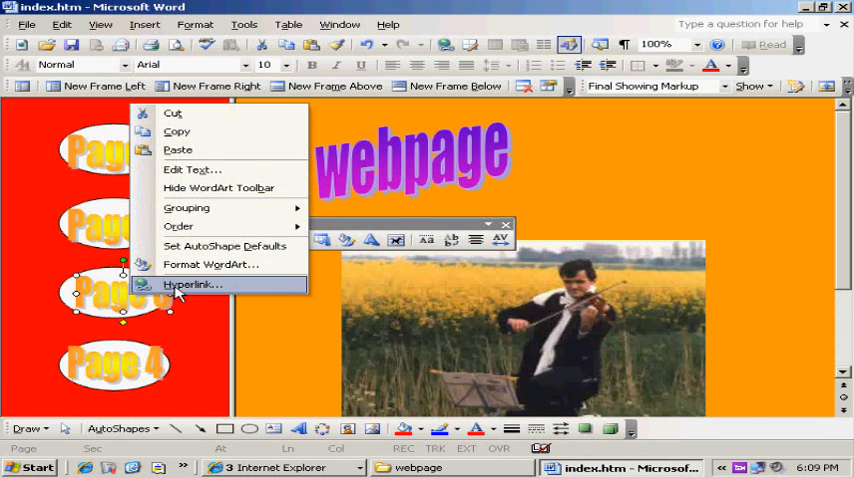
{"action": "left_click", "coordinate": [192, 285]}
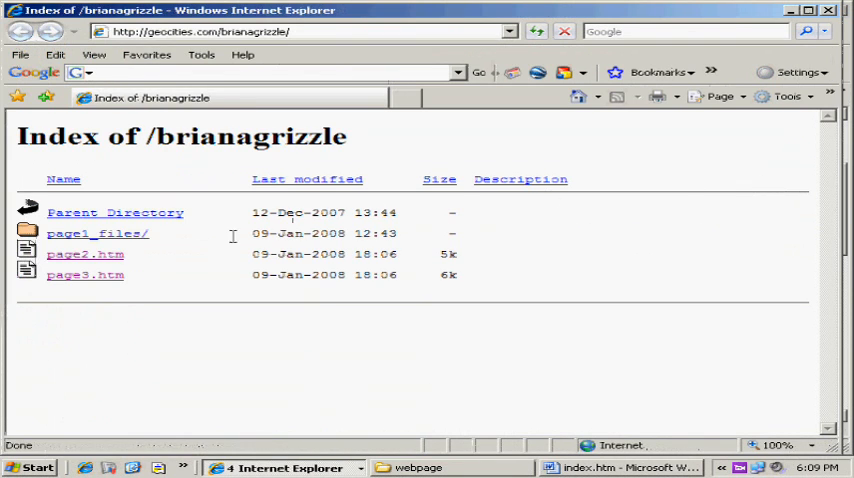
- Open page3.htm from the GeoCities directory listing
{"action": "left_click", "coordinate": [85, 275]}
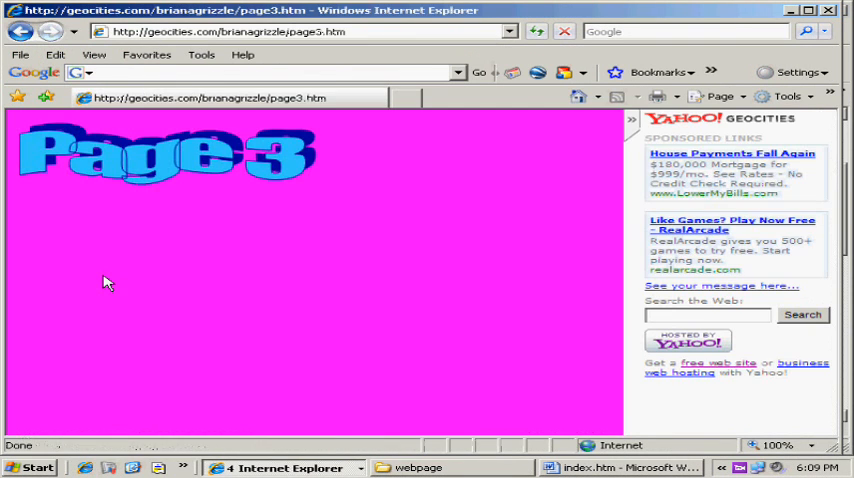
{"action": "mouse_move", "coordinate": [165, 163]}
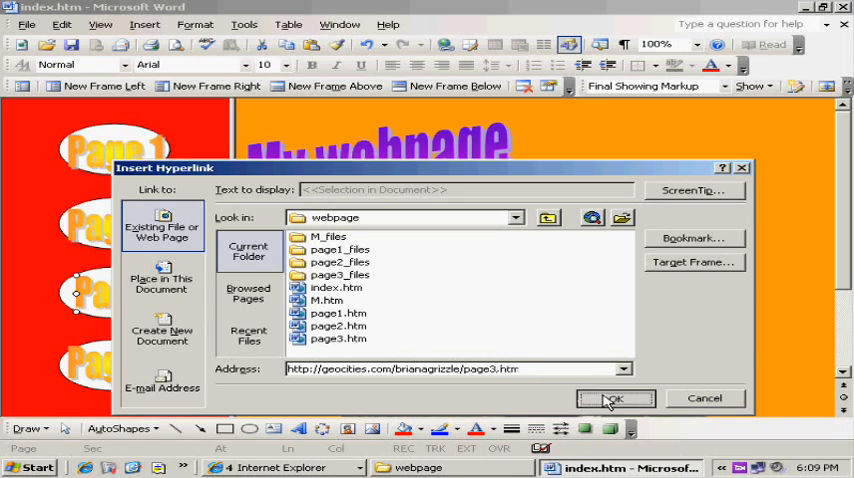
- Link Page 3 to the live GeoCities page3.htm URL and Ctrl+click it to test
{"action": "left_click", "coordinate": [614, 398]}
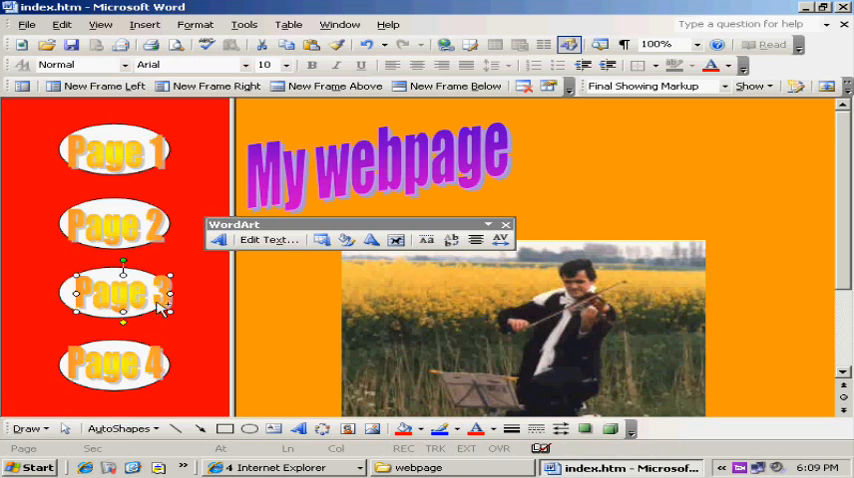
{"action": "left_click", "coordinate": [117, 293]}
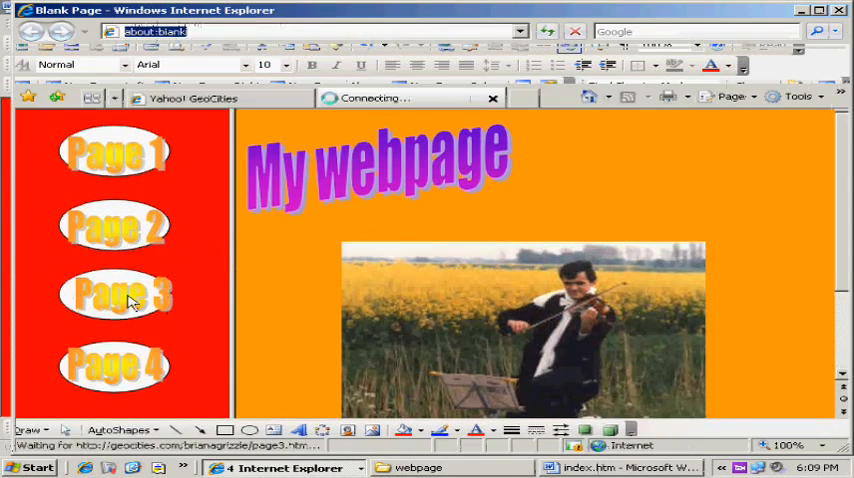
- Close the Internet Explorer window opened for page3.htm
{"action": "left_click", "coordinate": [116, 294]}
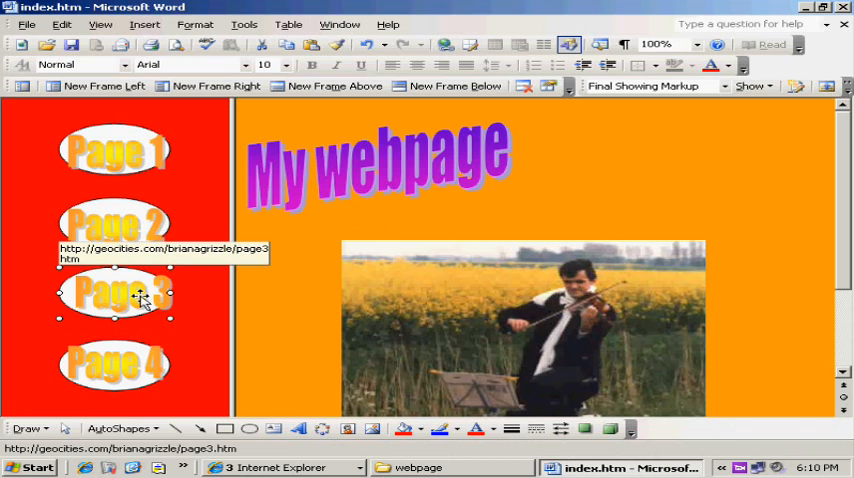
- Edit the Page 3 hyperlink so its target frame is Frame1
{"action": "right_click", "coordinate": [115, 293]}
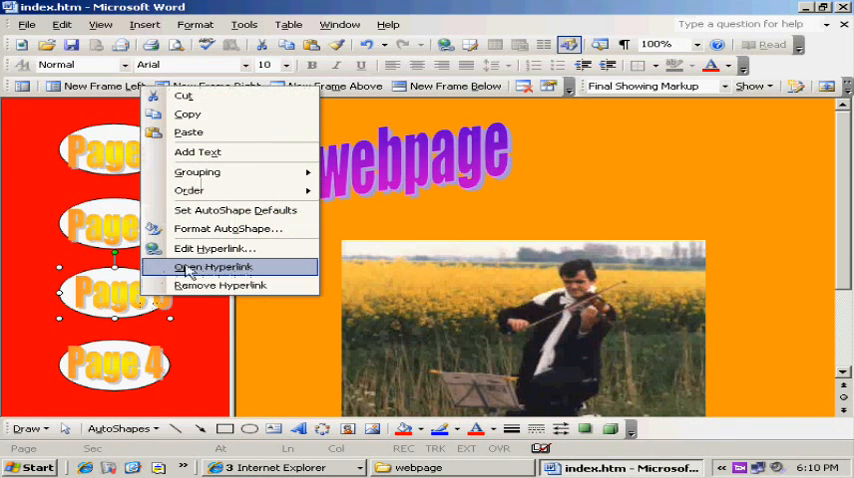
{"action": "left_click", "coordinate": [216, 248]}
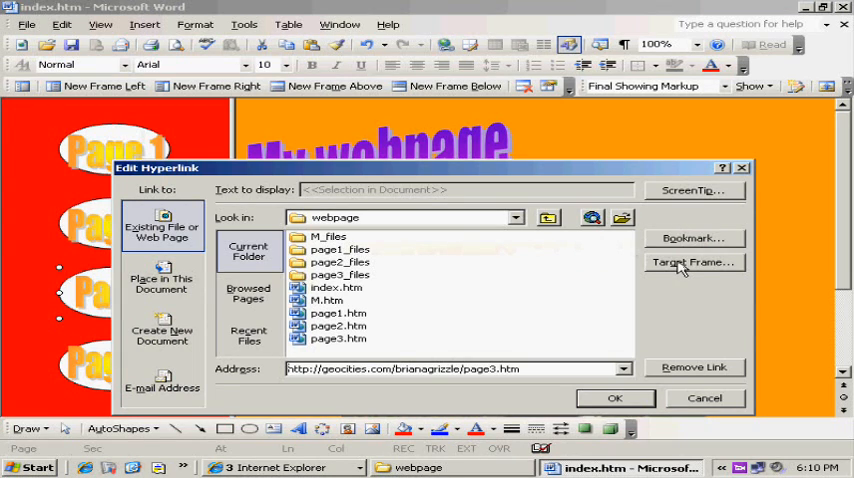
{"action": "left_click", "coordinate": [693, 262]}
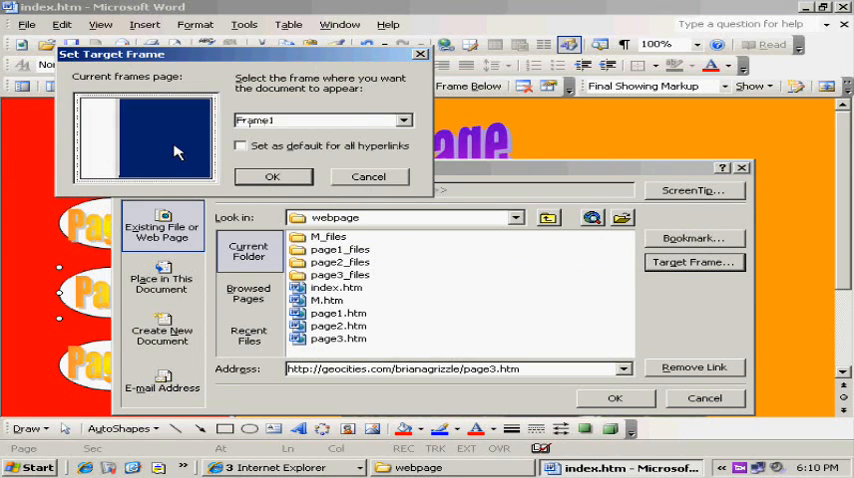
{"action": "left_click", "coordinate": [272, 176]}
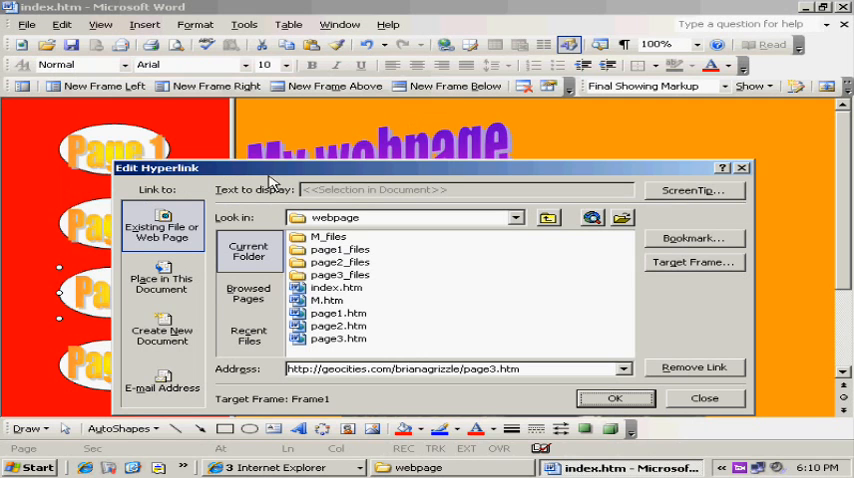
{"action": "left_click", "coordinate": [616, 398]}
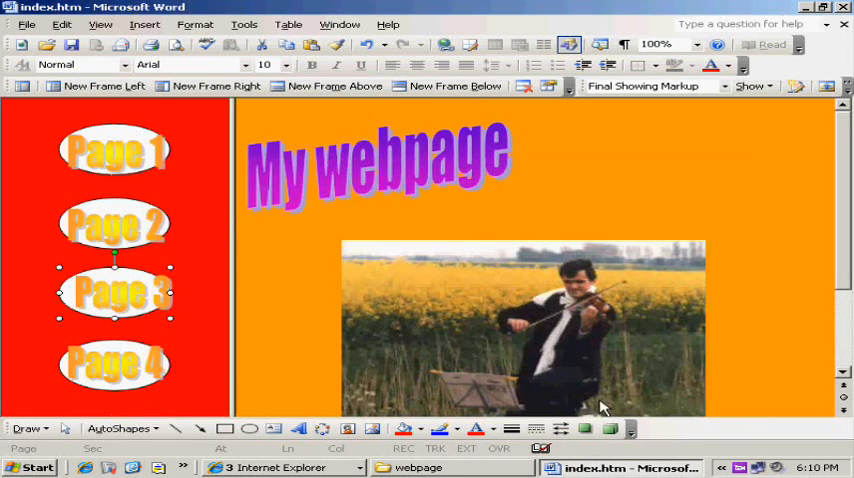
{"action": "left_click", "coordinate": [115, 225]}
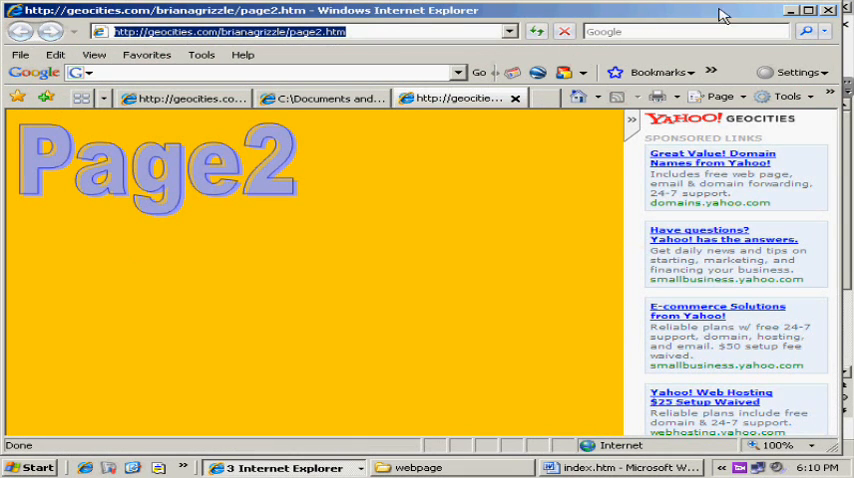
- Close the Internet Explorer window displaying page2.htm
{"action": "left_click", "coordinate": [828, 10]}
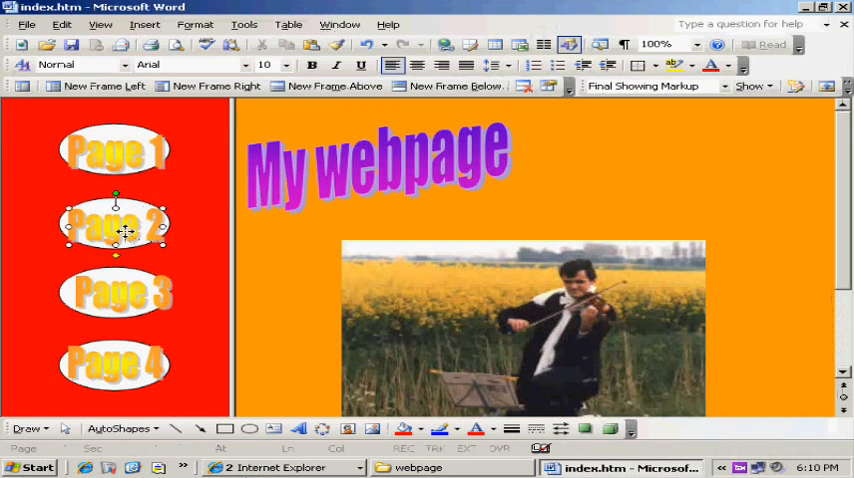
- Set the Page 2 hyperlink's target frame to Frame1
{"action": "right_click", "coordinate": [115, 225]}
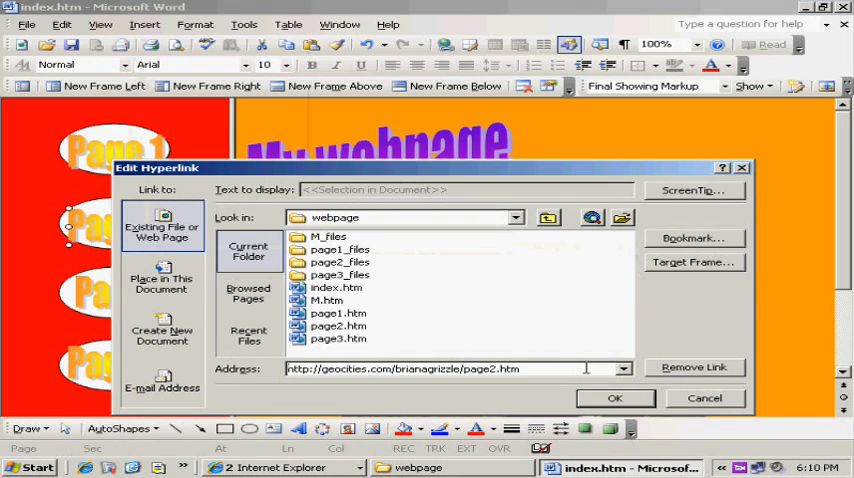
{"action": "left_click", "coordinate": [693, 262]}
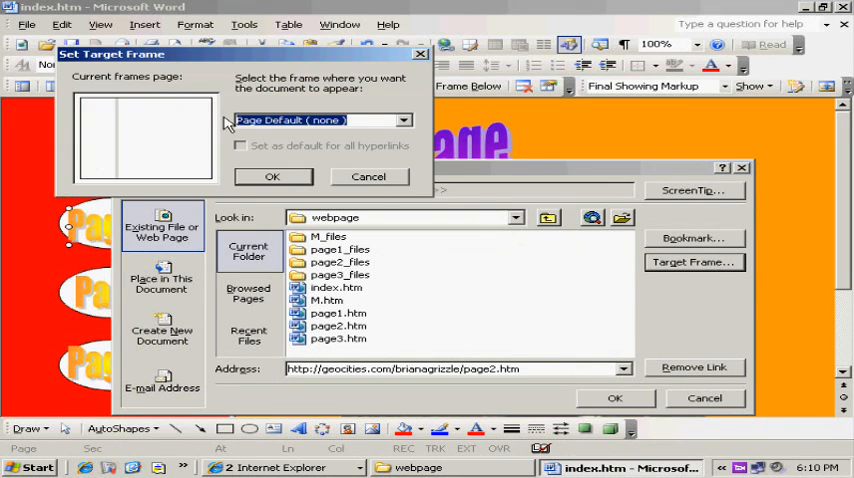
{"action": "left_click", "coordinate": [272, 176]}
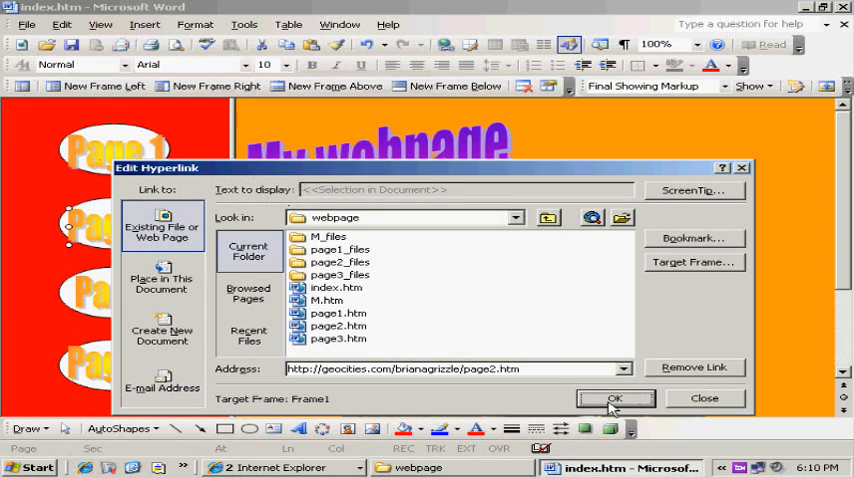
{"action": "left_click", "coordinate": [615, 398]}
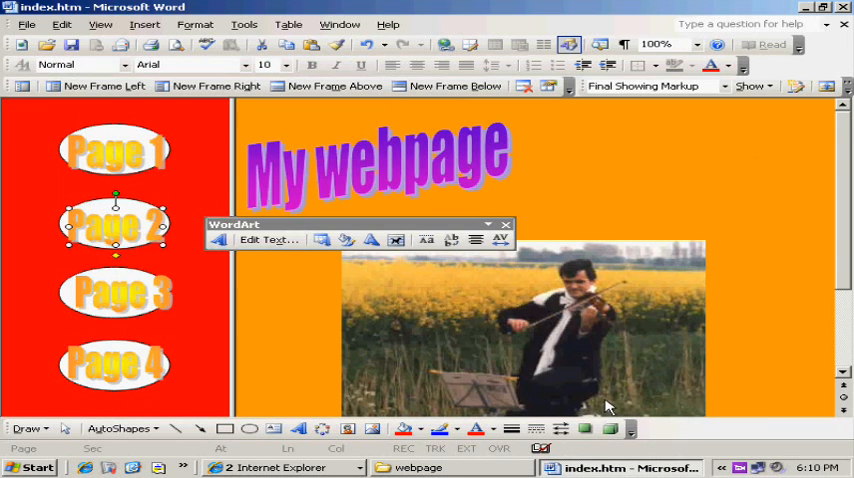